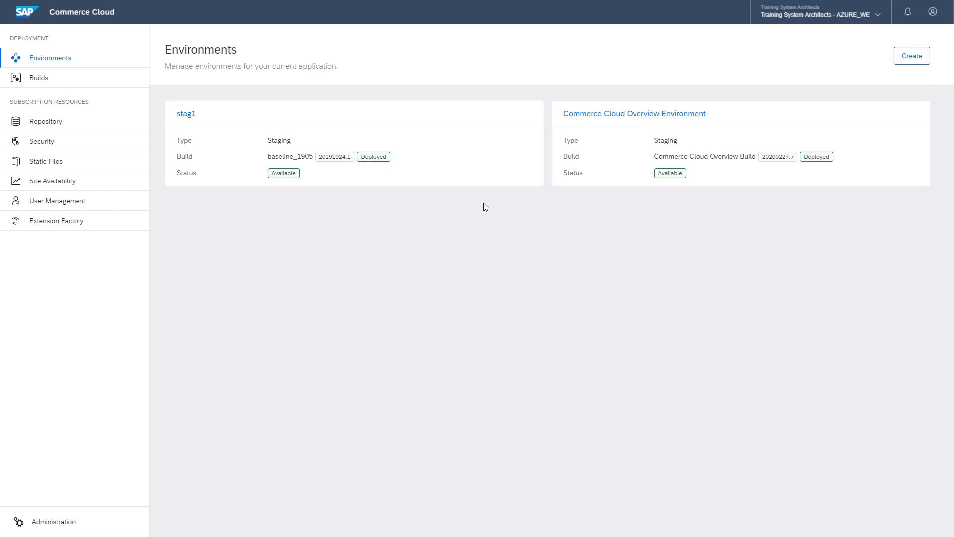
Open the Commerce Cloud Overview Environment's detail page with its public endpoints
click(49, 58)
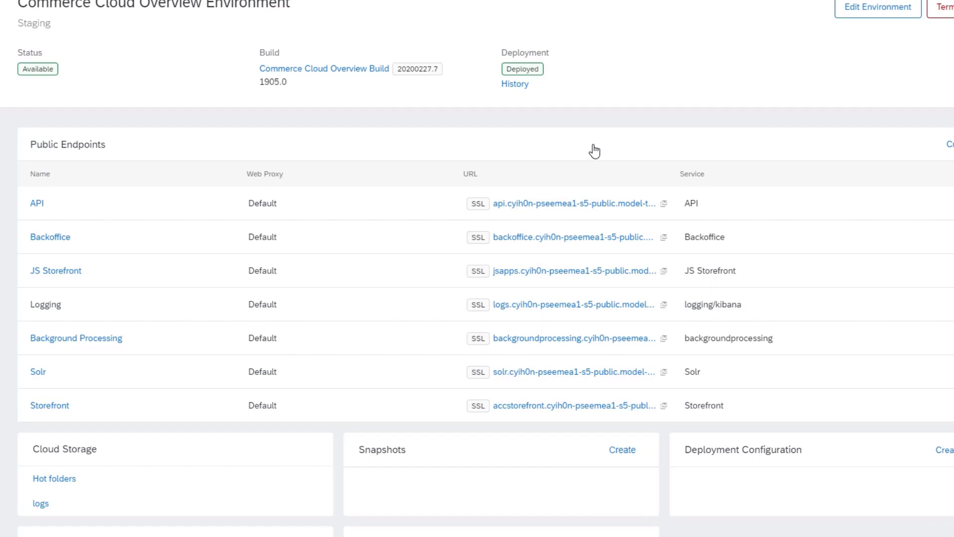
Open the Storefront endpoint for editing and reach its Caching section
click(50, 406)
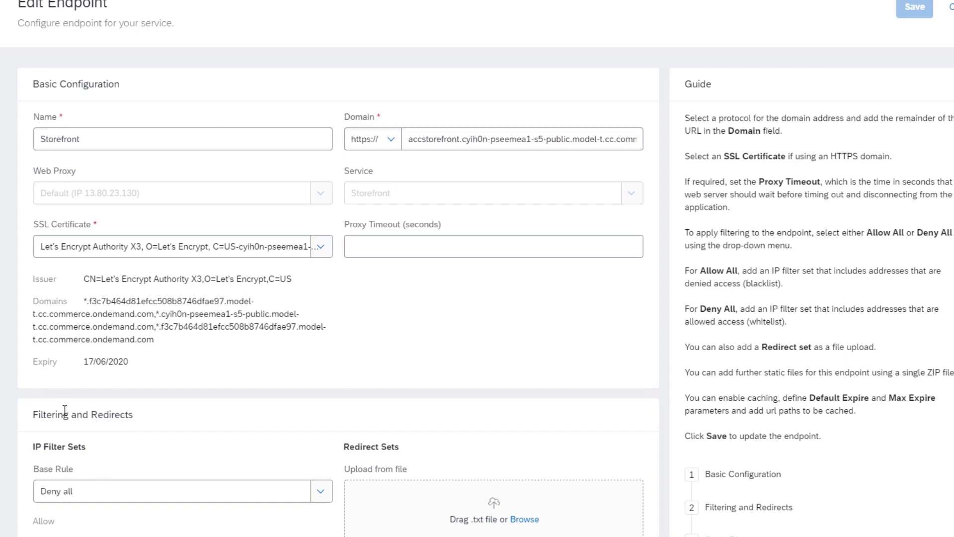
scroll(down, 3)
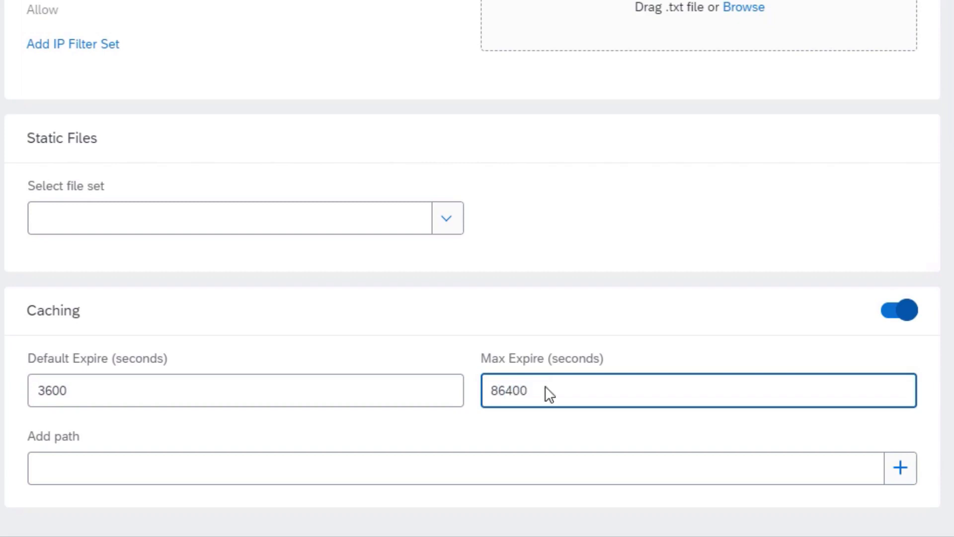
Add /medias/ as an active cached path and enter /_ui/ as another
text(/)
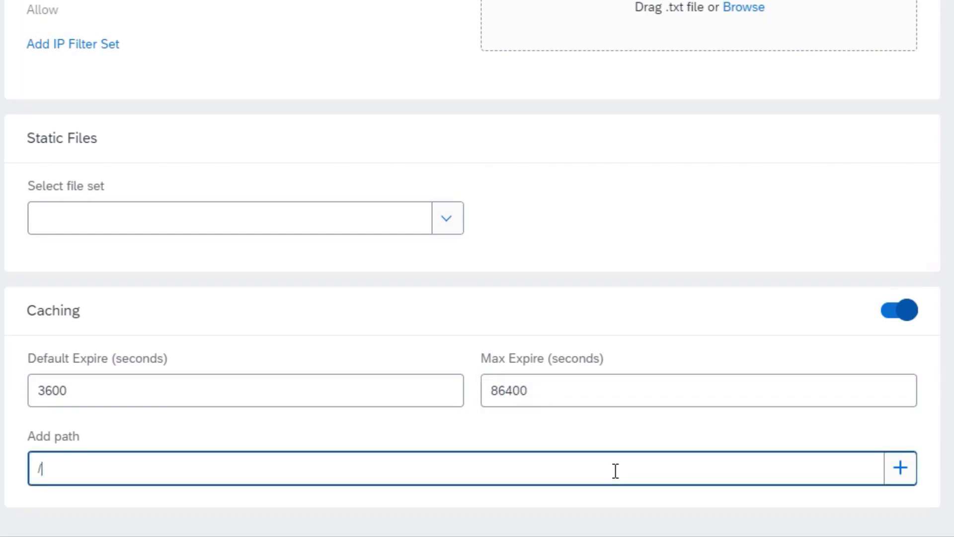
text(medias/)
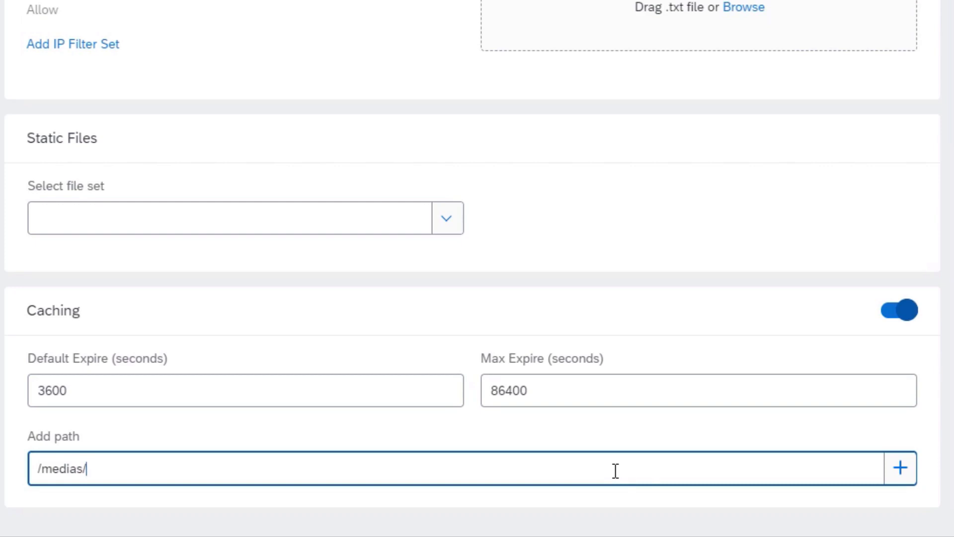
click(905, 469)
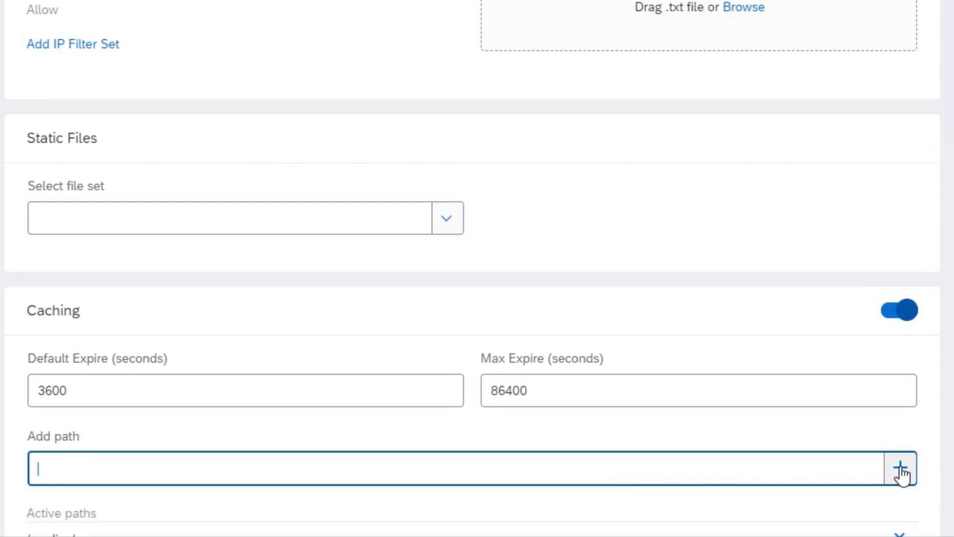
click(900, 468)
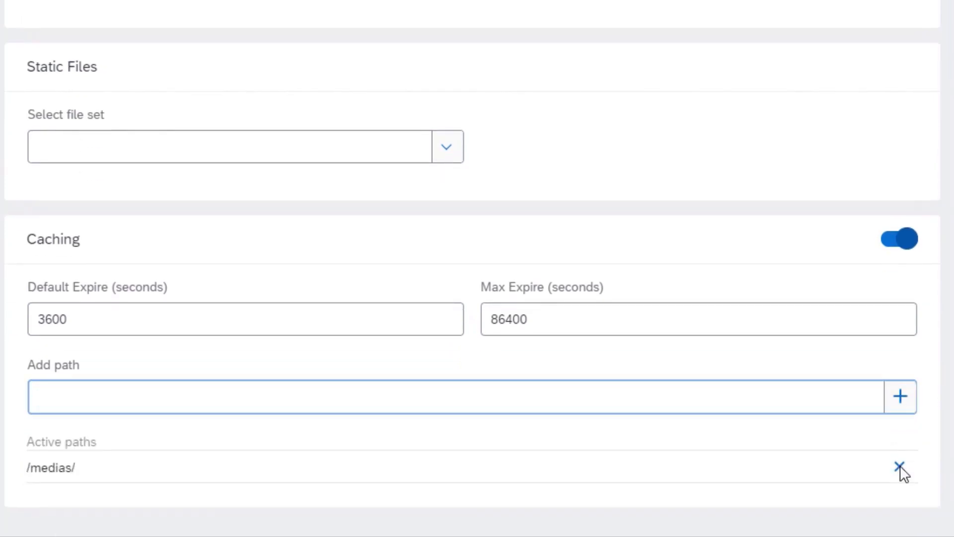
mouse_move(782, 459)
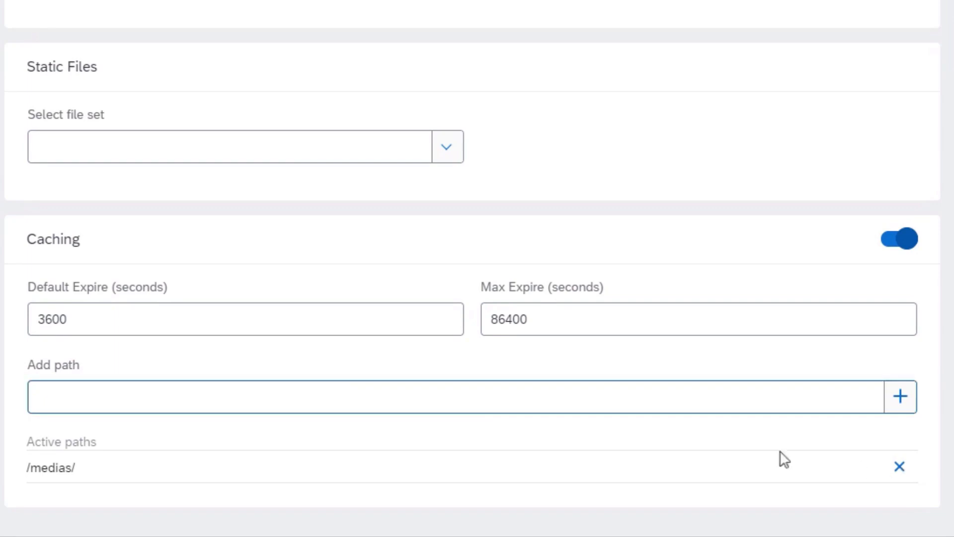
text(/_ui/)
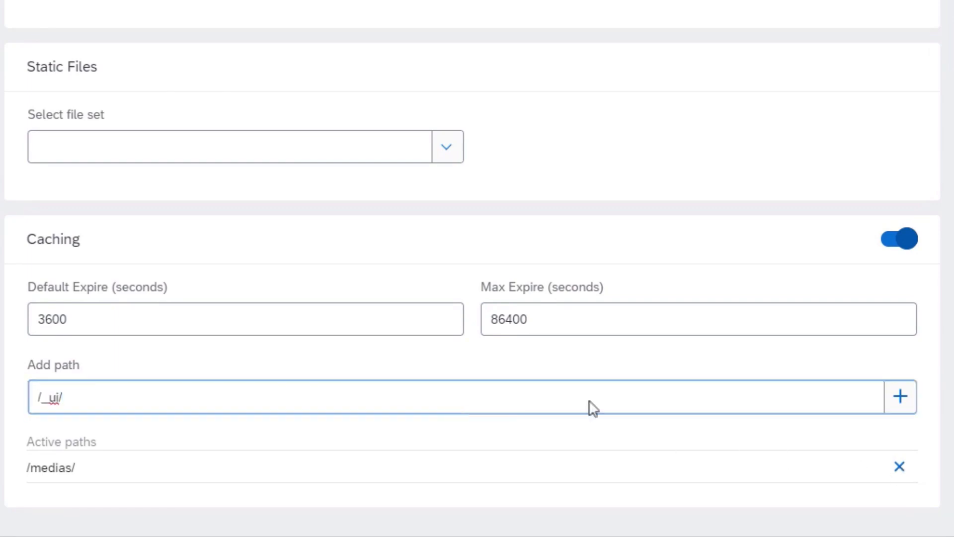
Save the Storefront endpoint changes
scroll(up, 3)
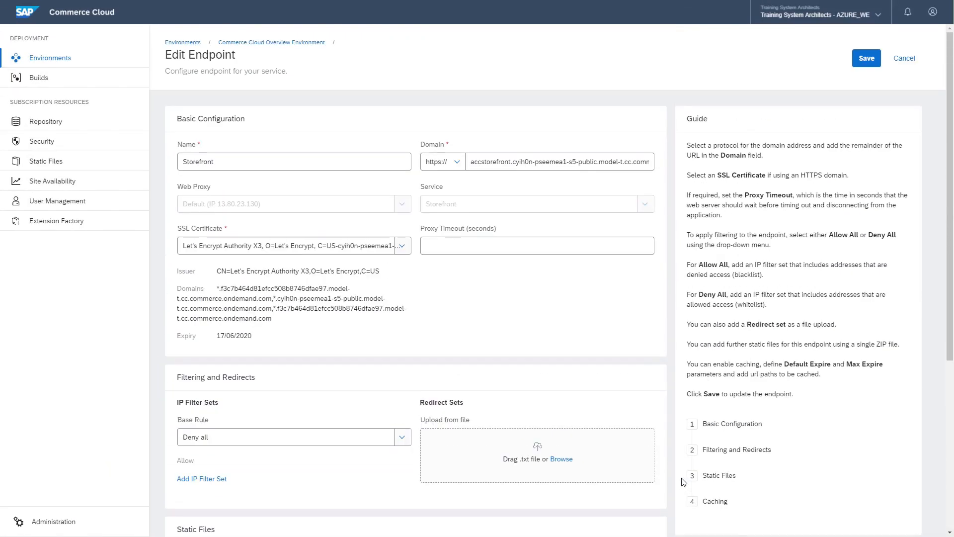
click(866, 58)
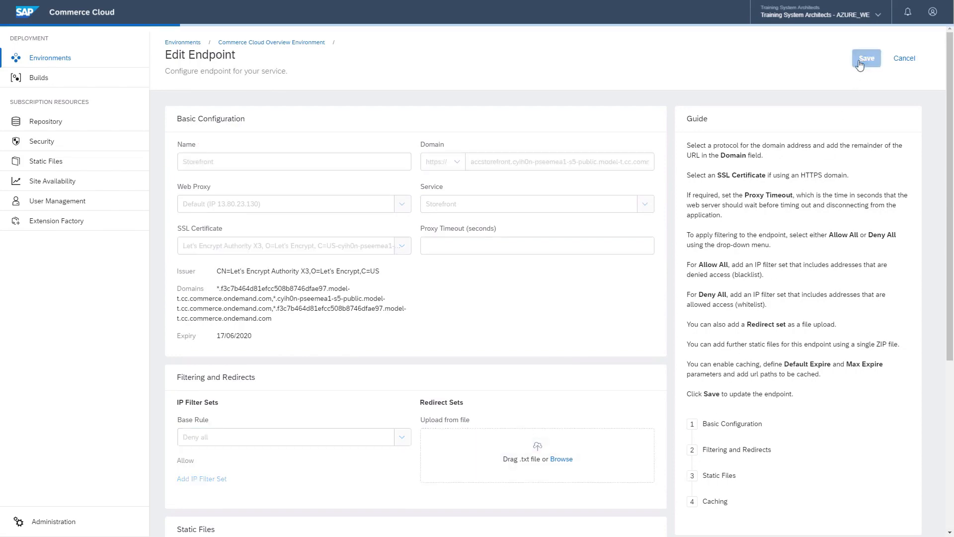
click(865, 58)
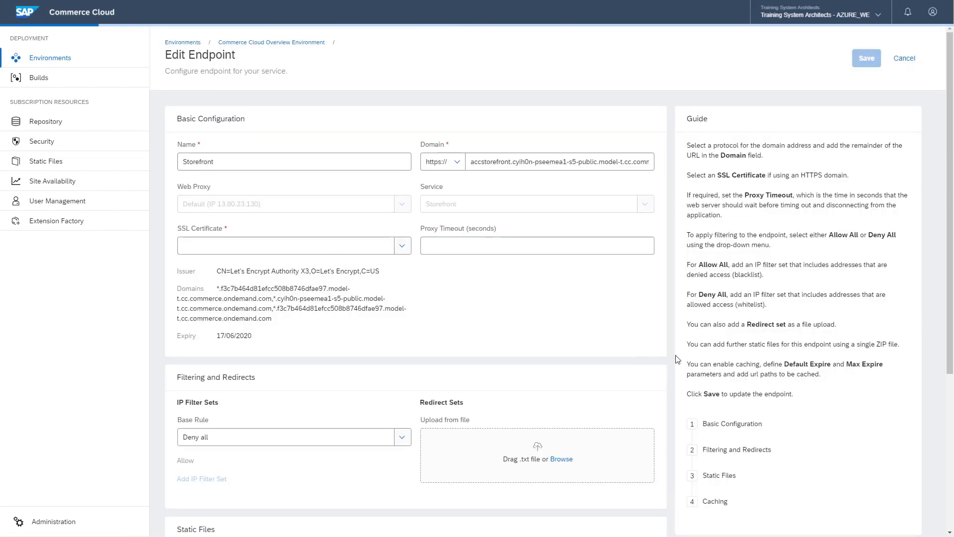
Confirm /medias/ and /_ui/ as active cached paths and save the Storefront endpoint
scroll(down, 3)
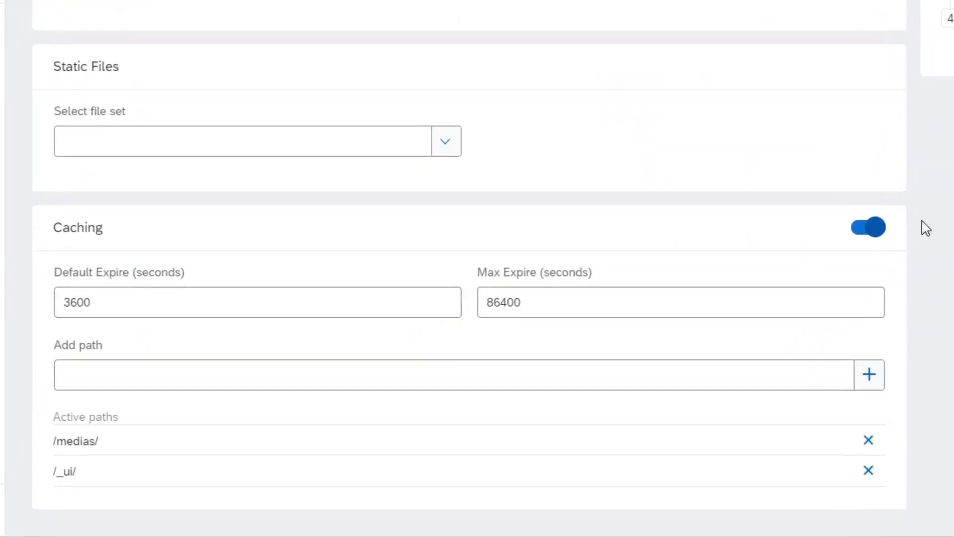
click(869, 470)
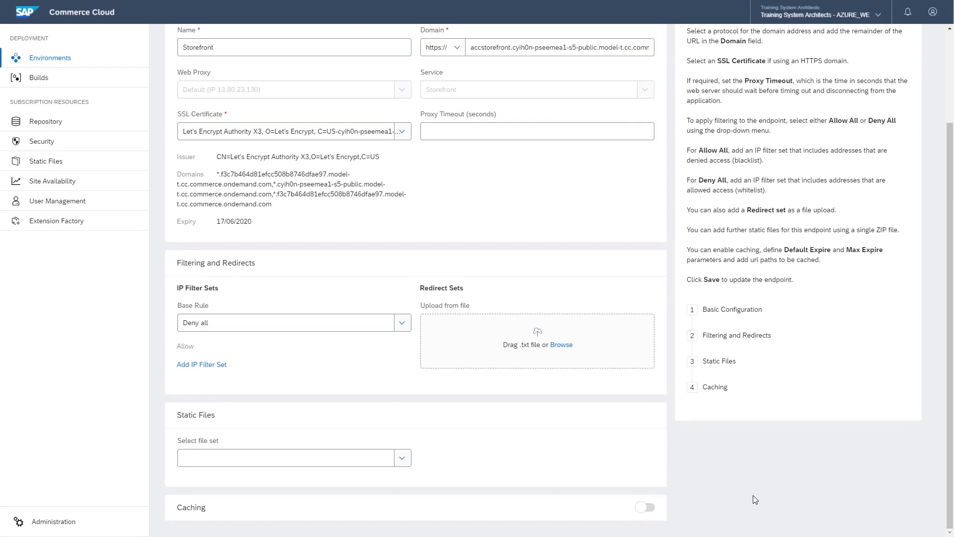
scroll(up, 3)
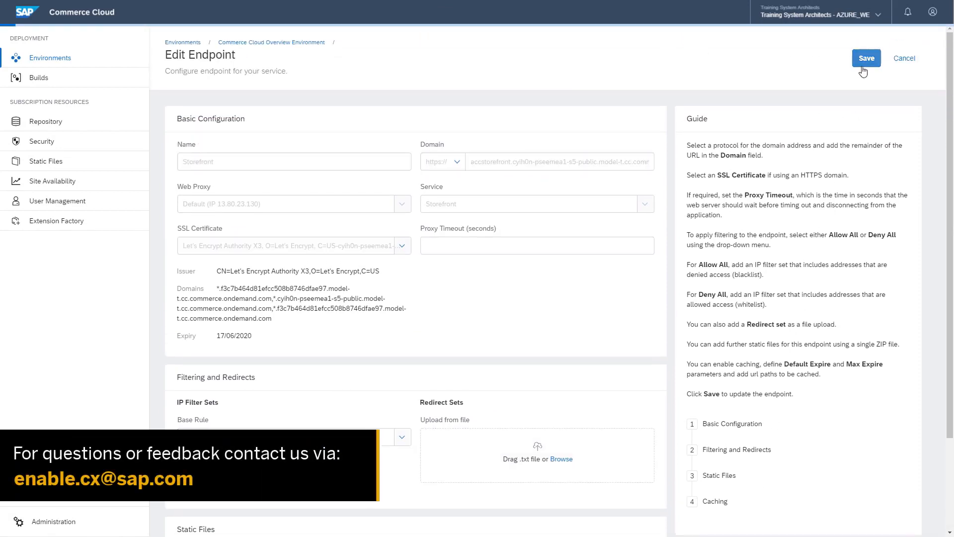
click(866, 57)
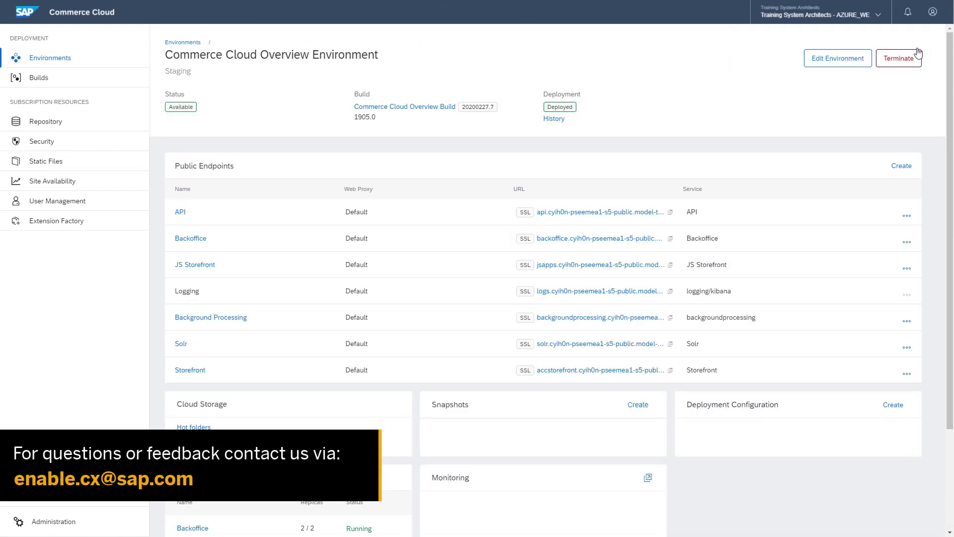